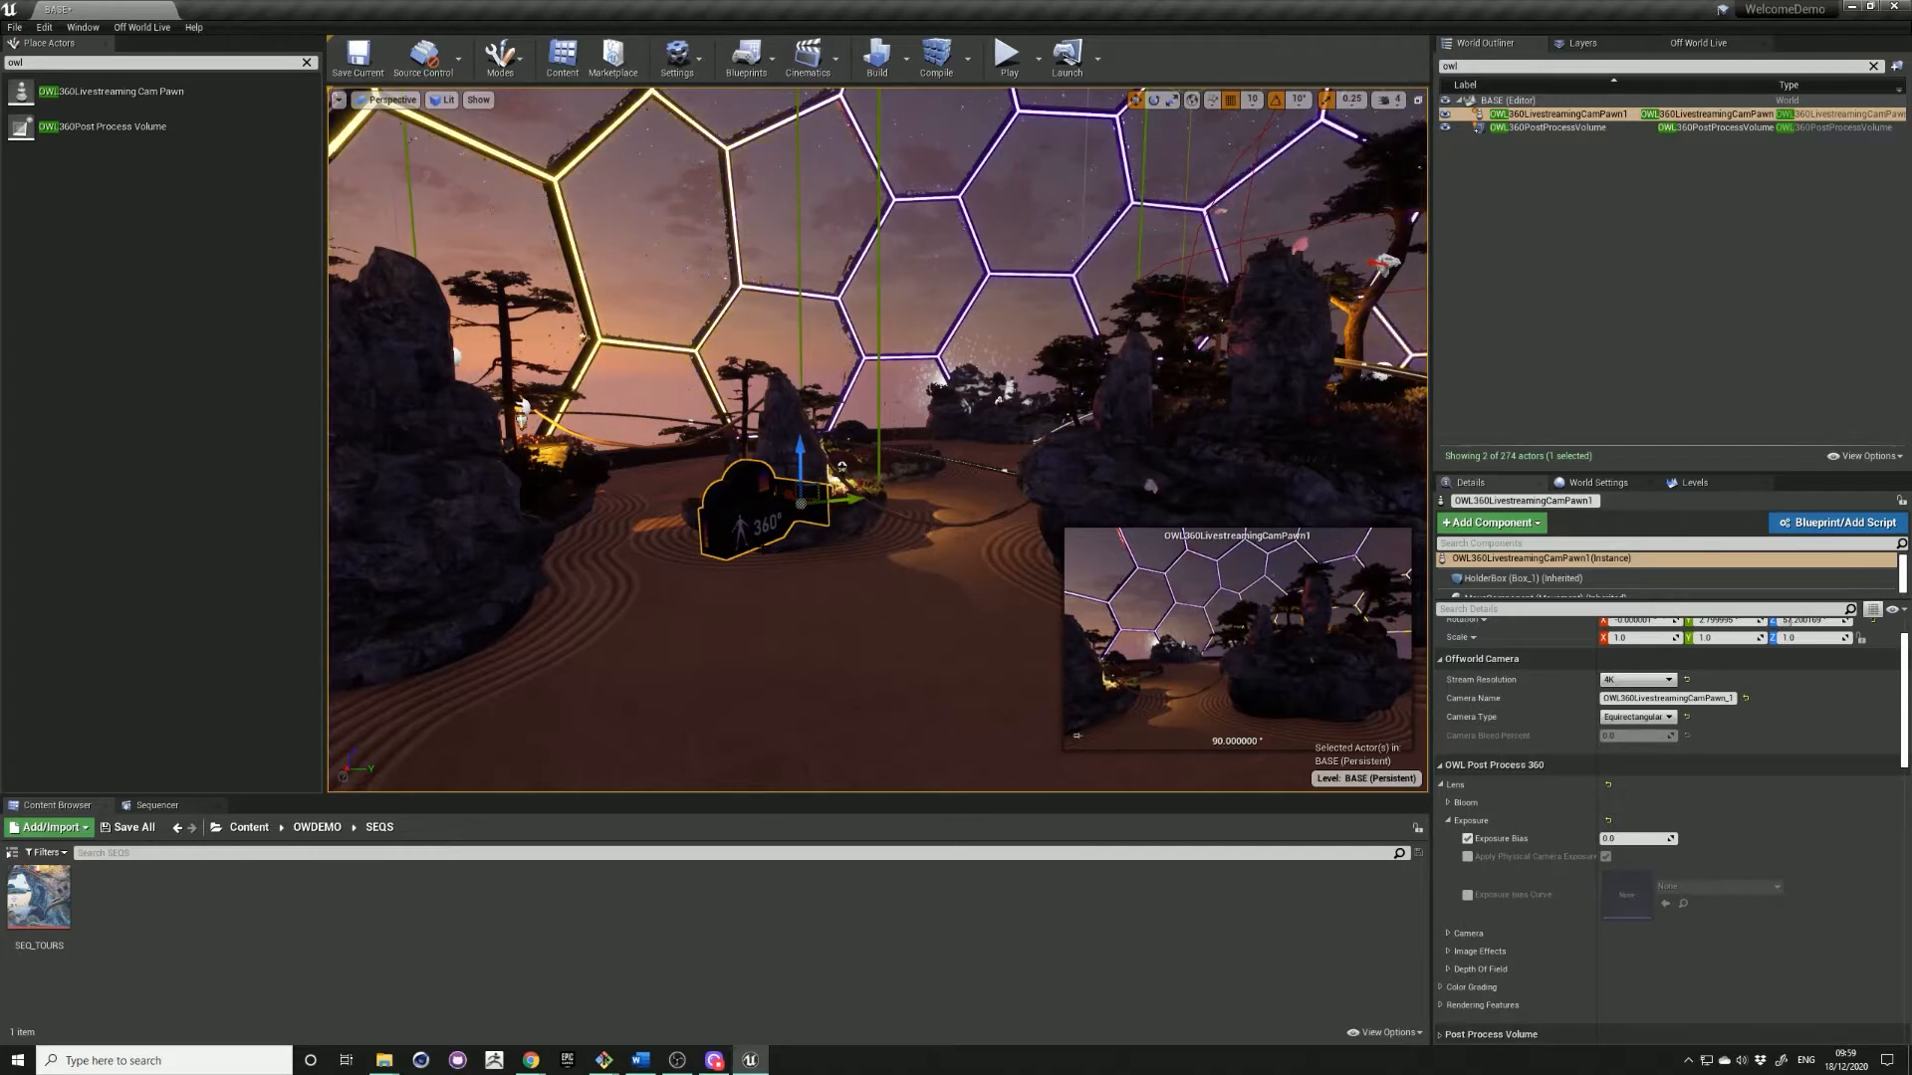
- Create a new Level Sequence asset named SEQ_CAM in the SEQS folder
click(46, 827)
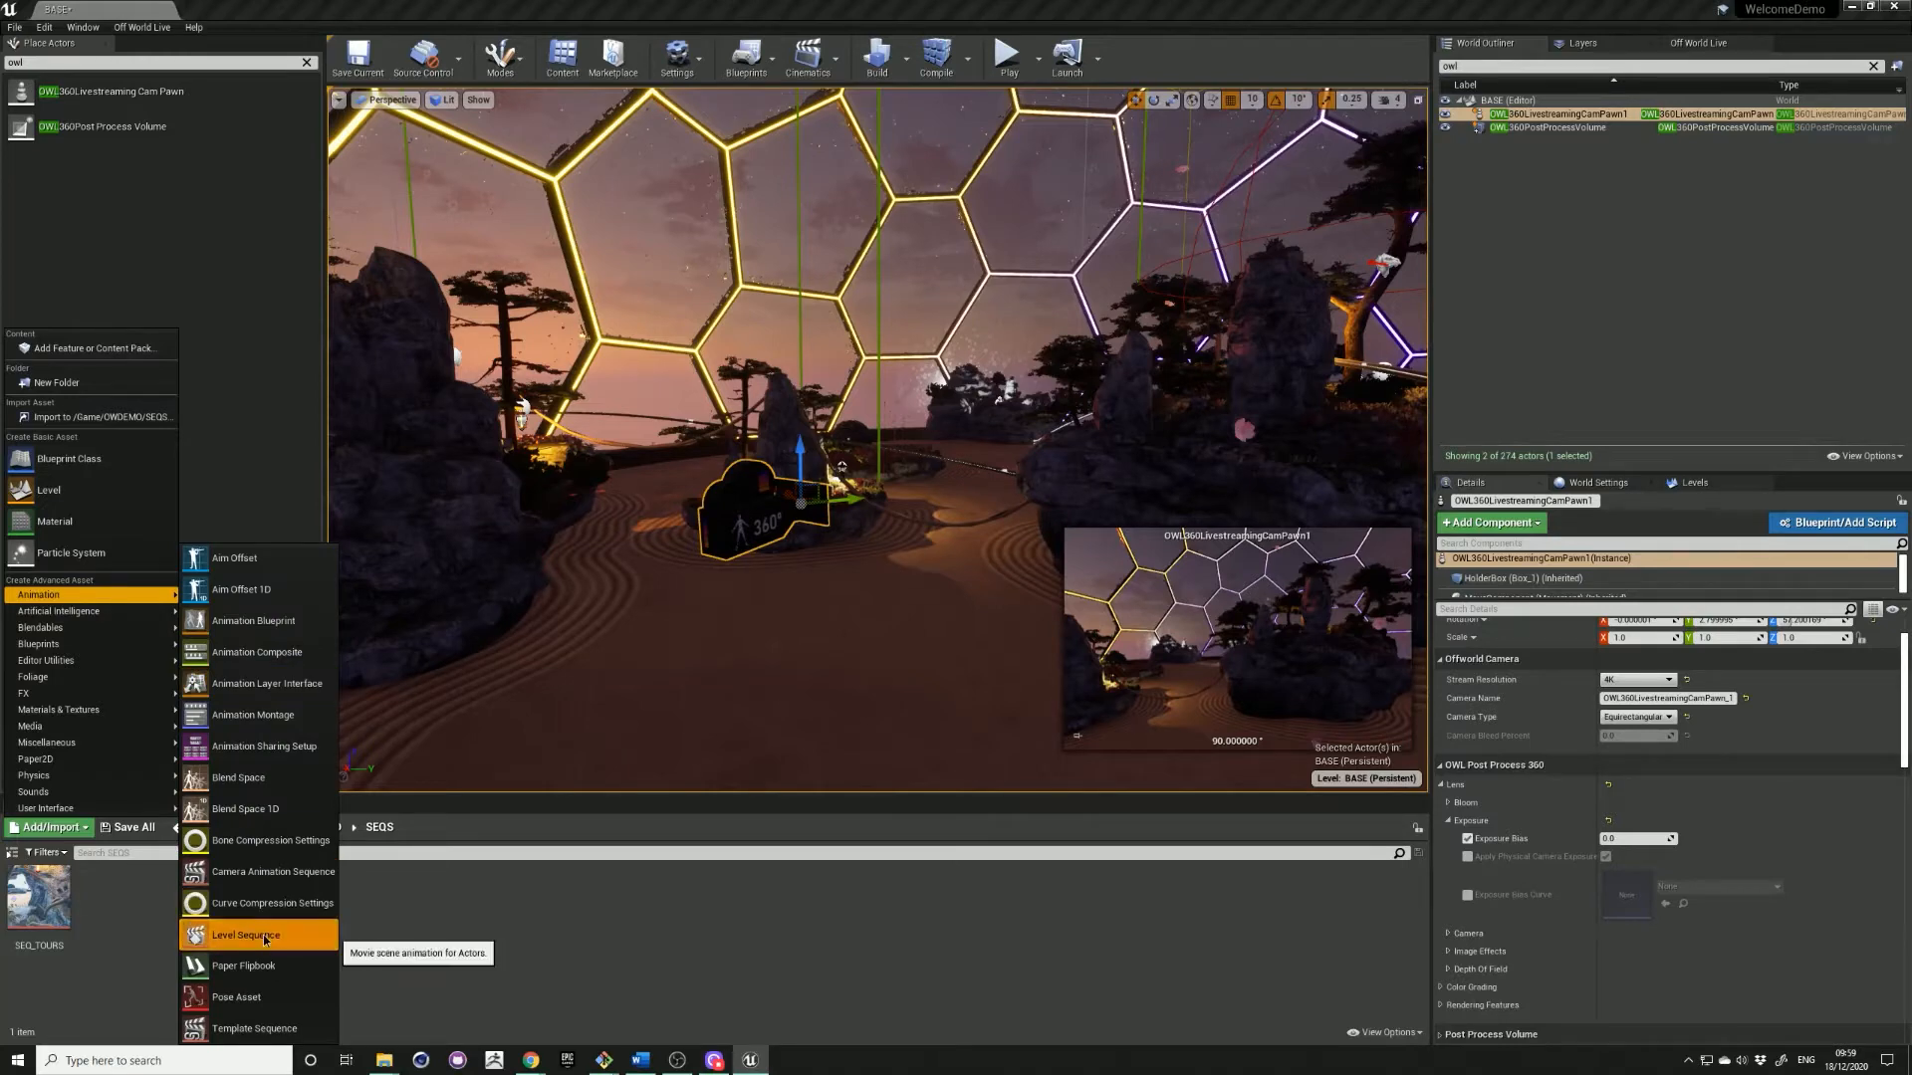
click(244, 936)
text(SEQ_CAM)
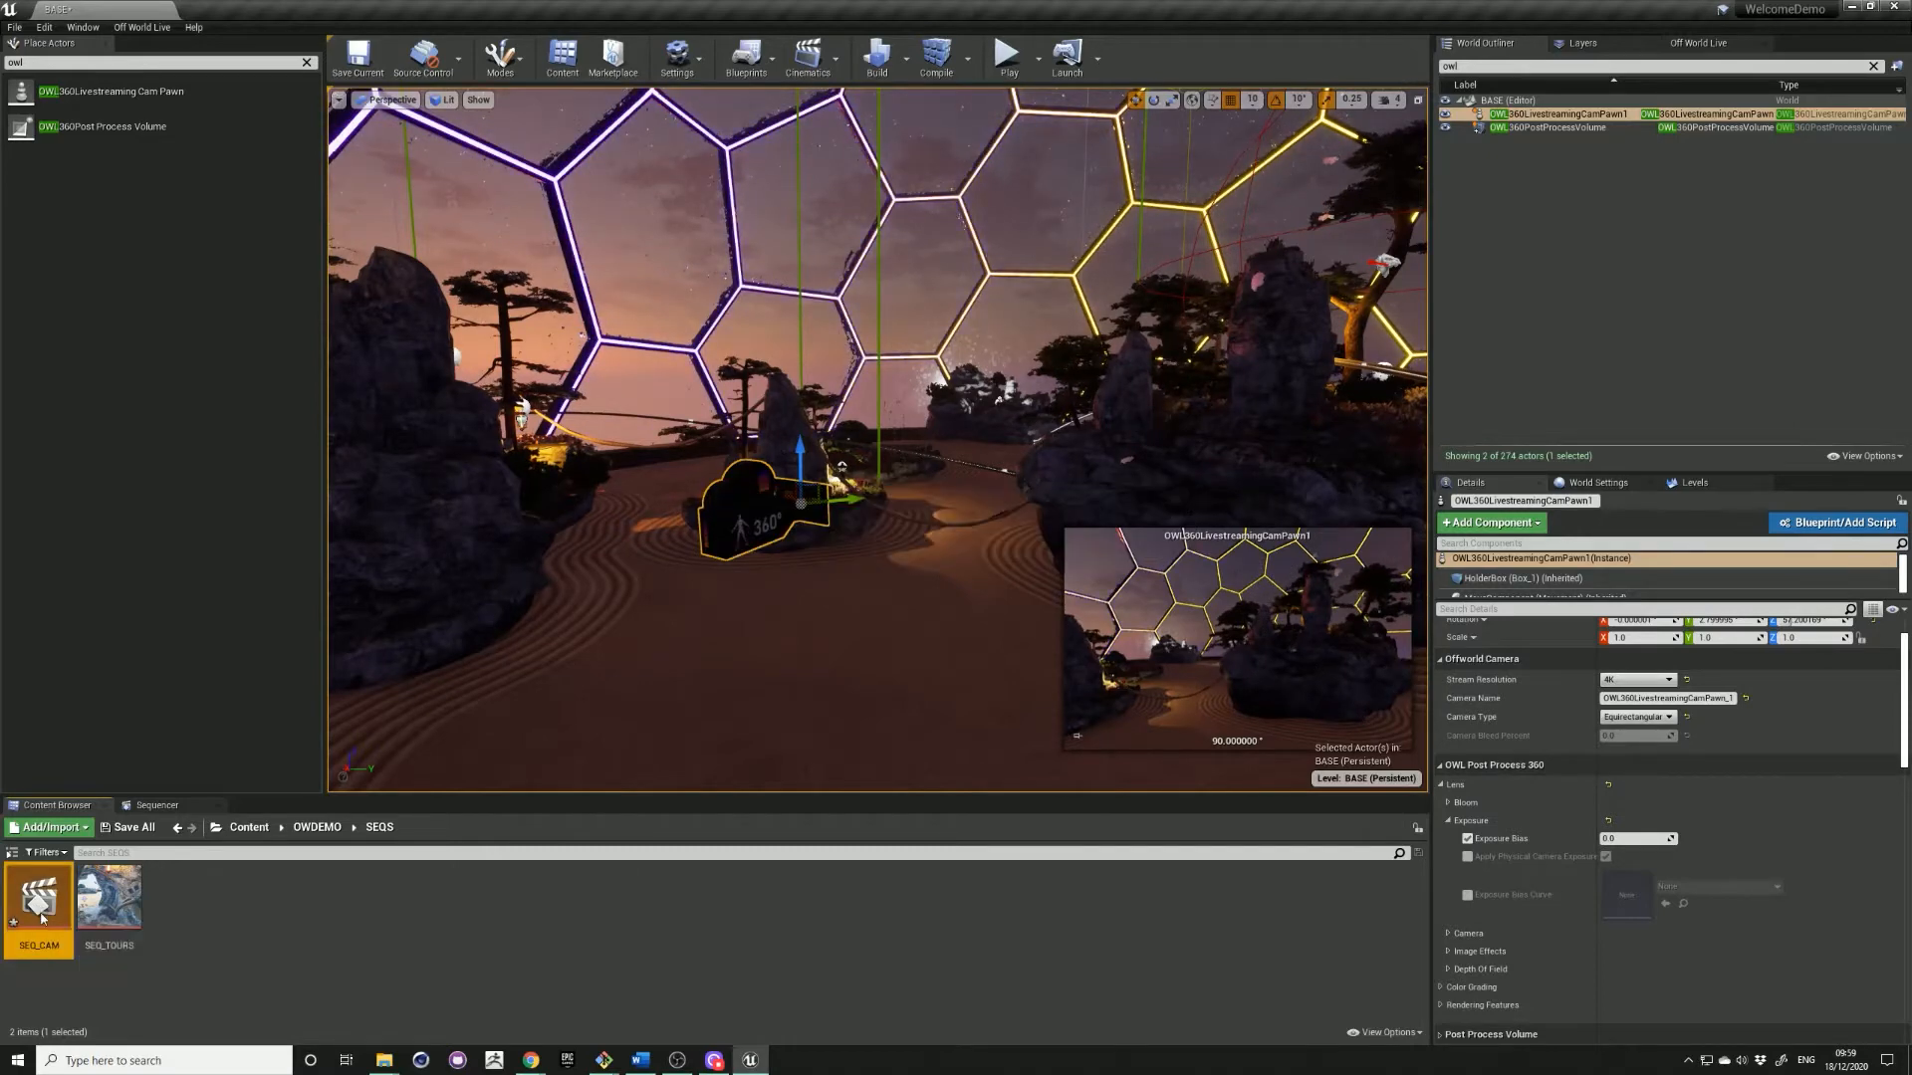
- Add the OWL360LivestreamingCamPawn1 actor as a track in the SEQ_CAM sequence
double_click(38, 896)
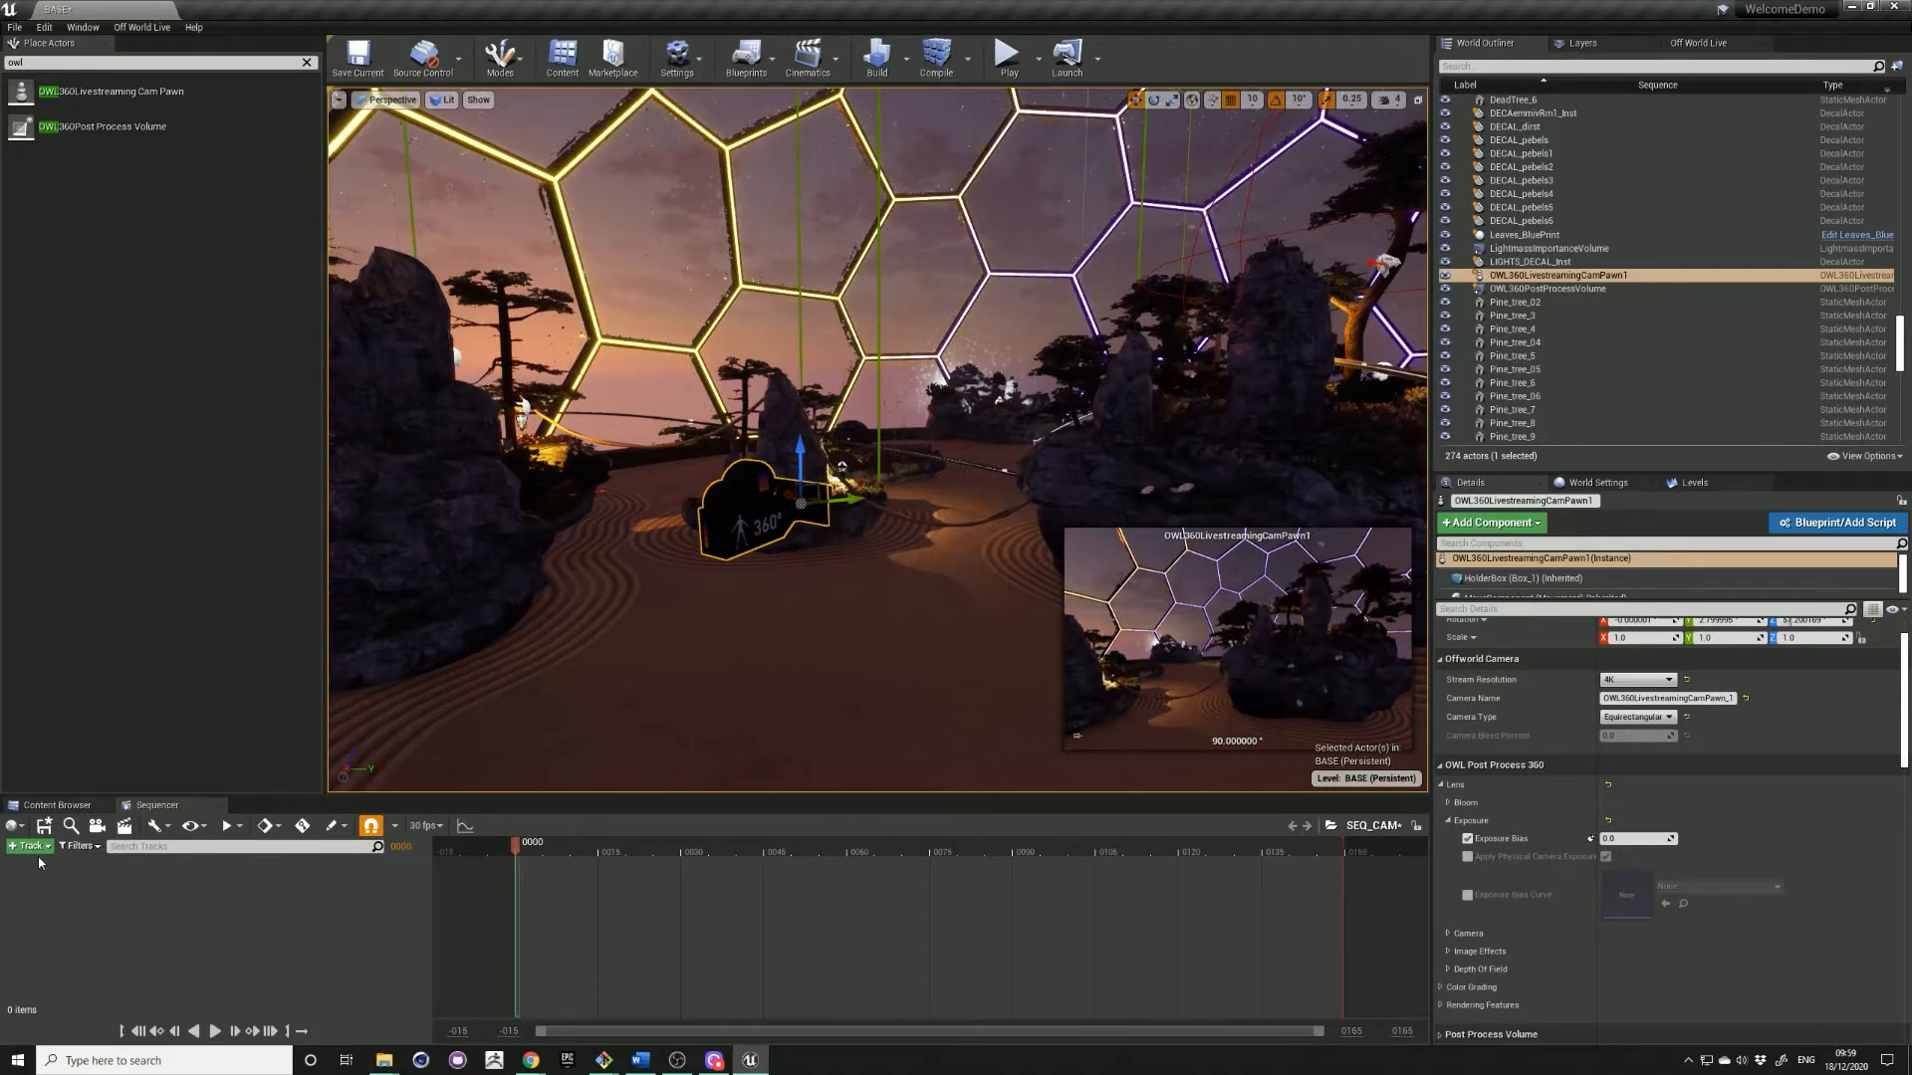
click(30, 846)
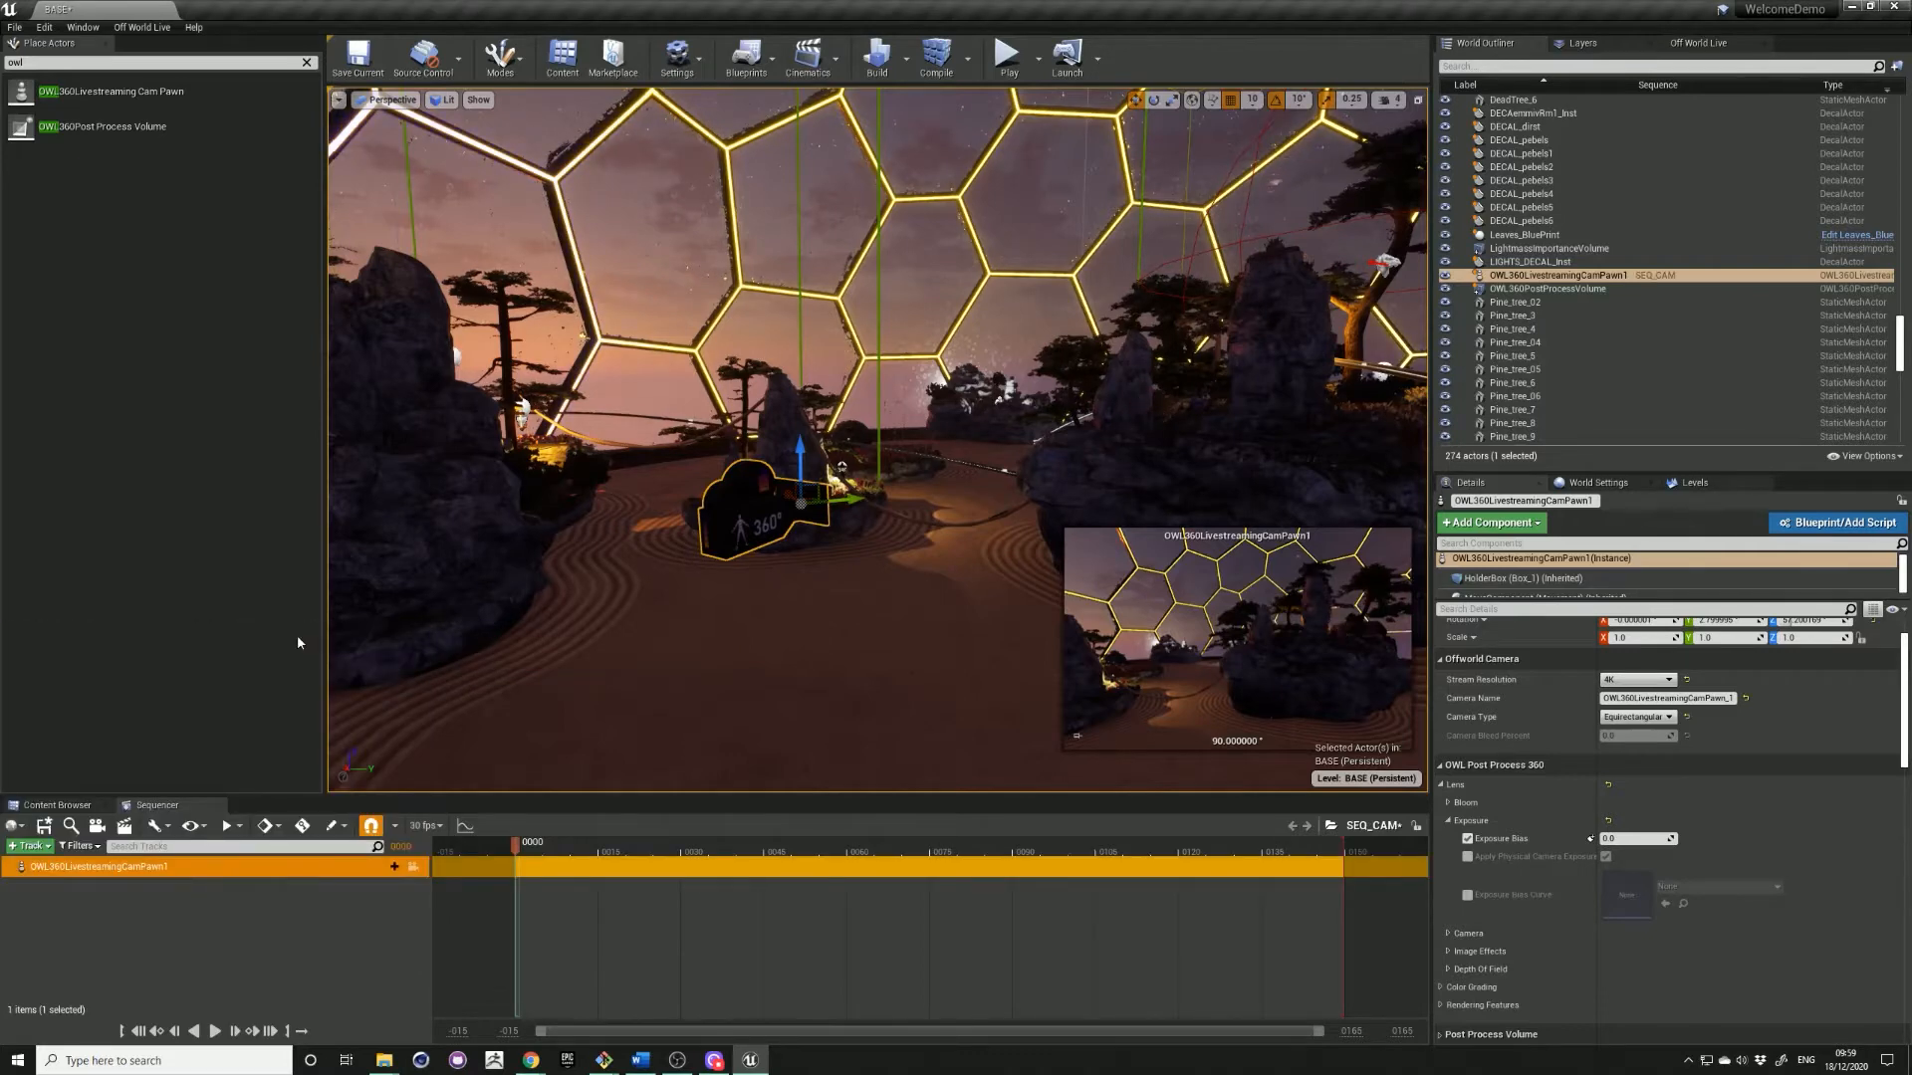
click(390, 866)
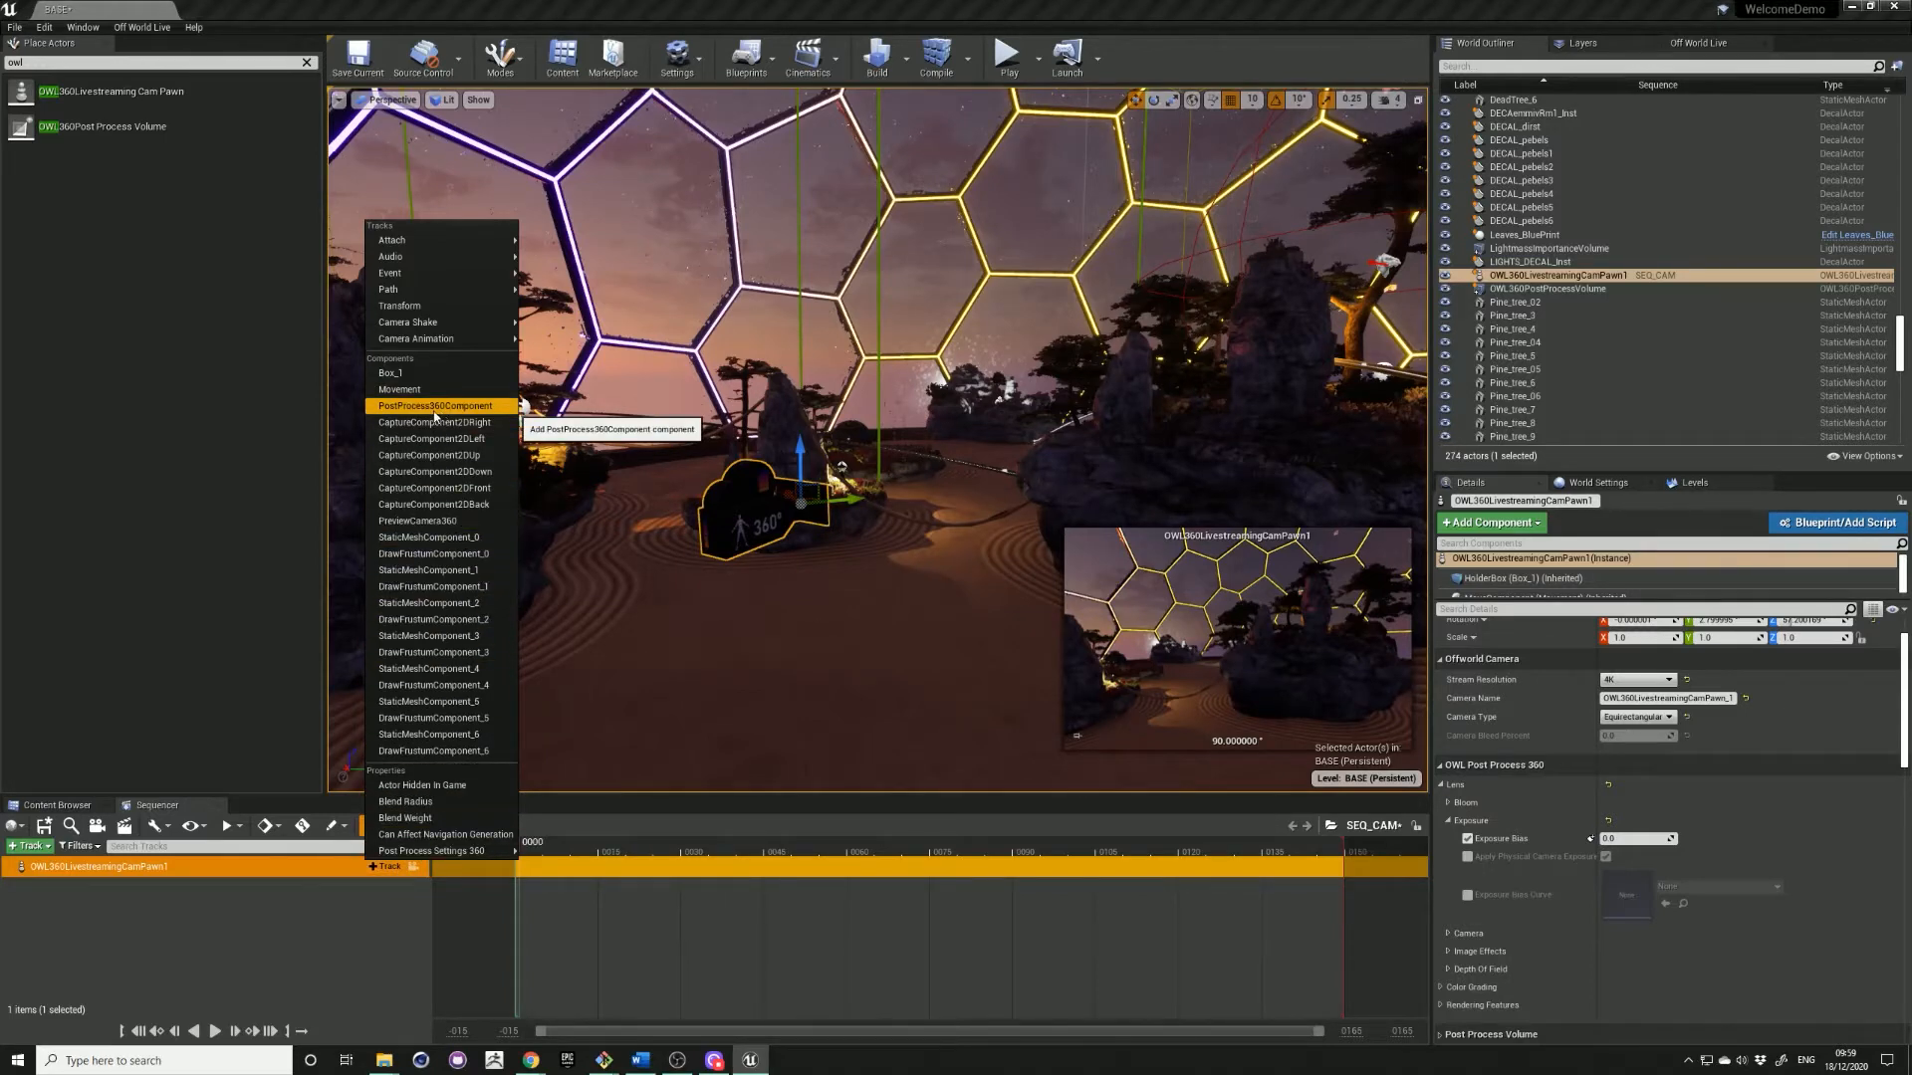
- Add a PostProcess360Component track under the camera pawn and list its trackable properties
click(436, 404)
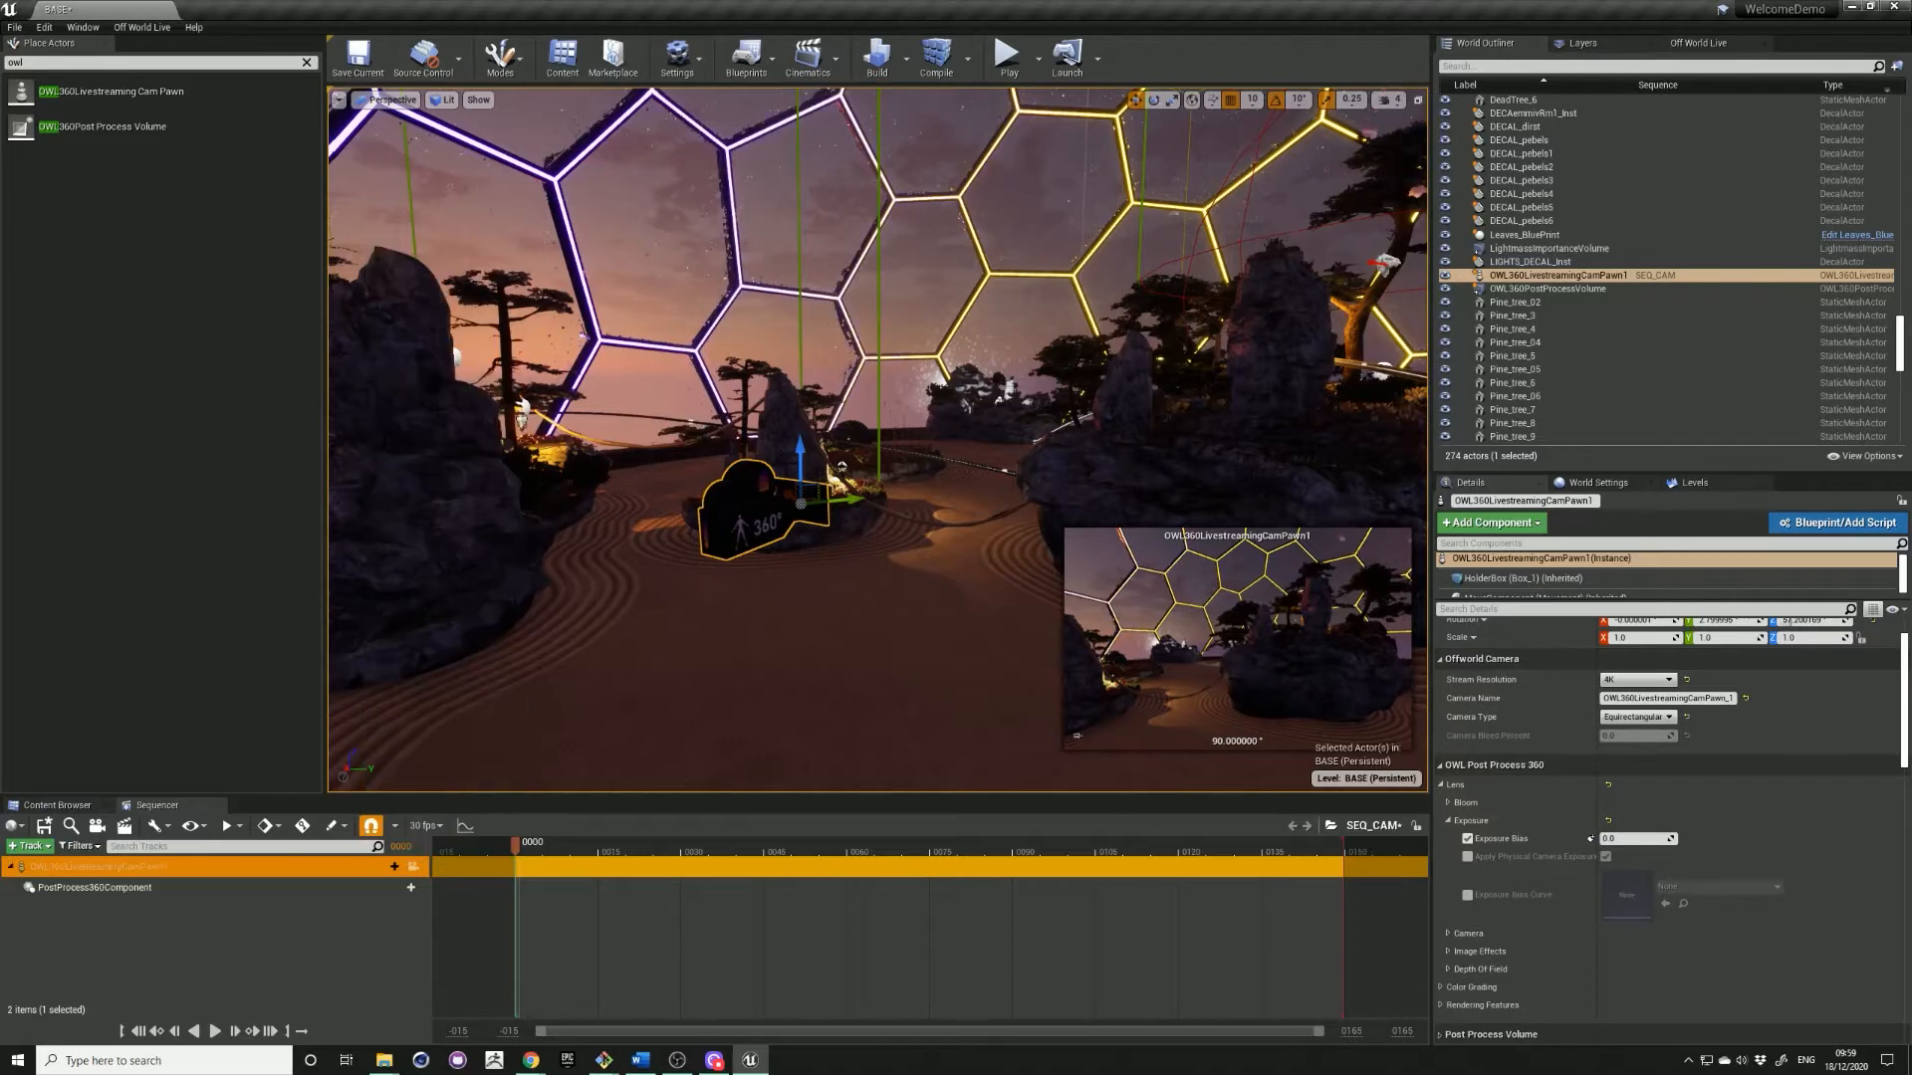
click(402, 888)
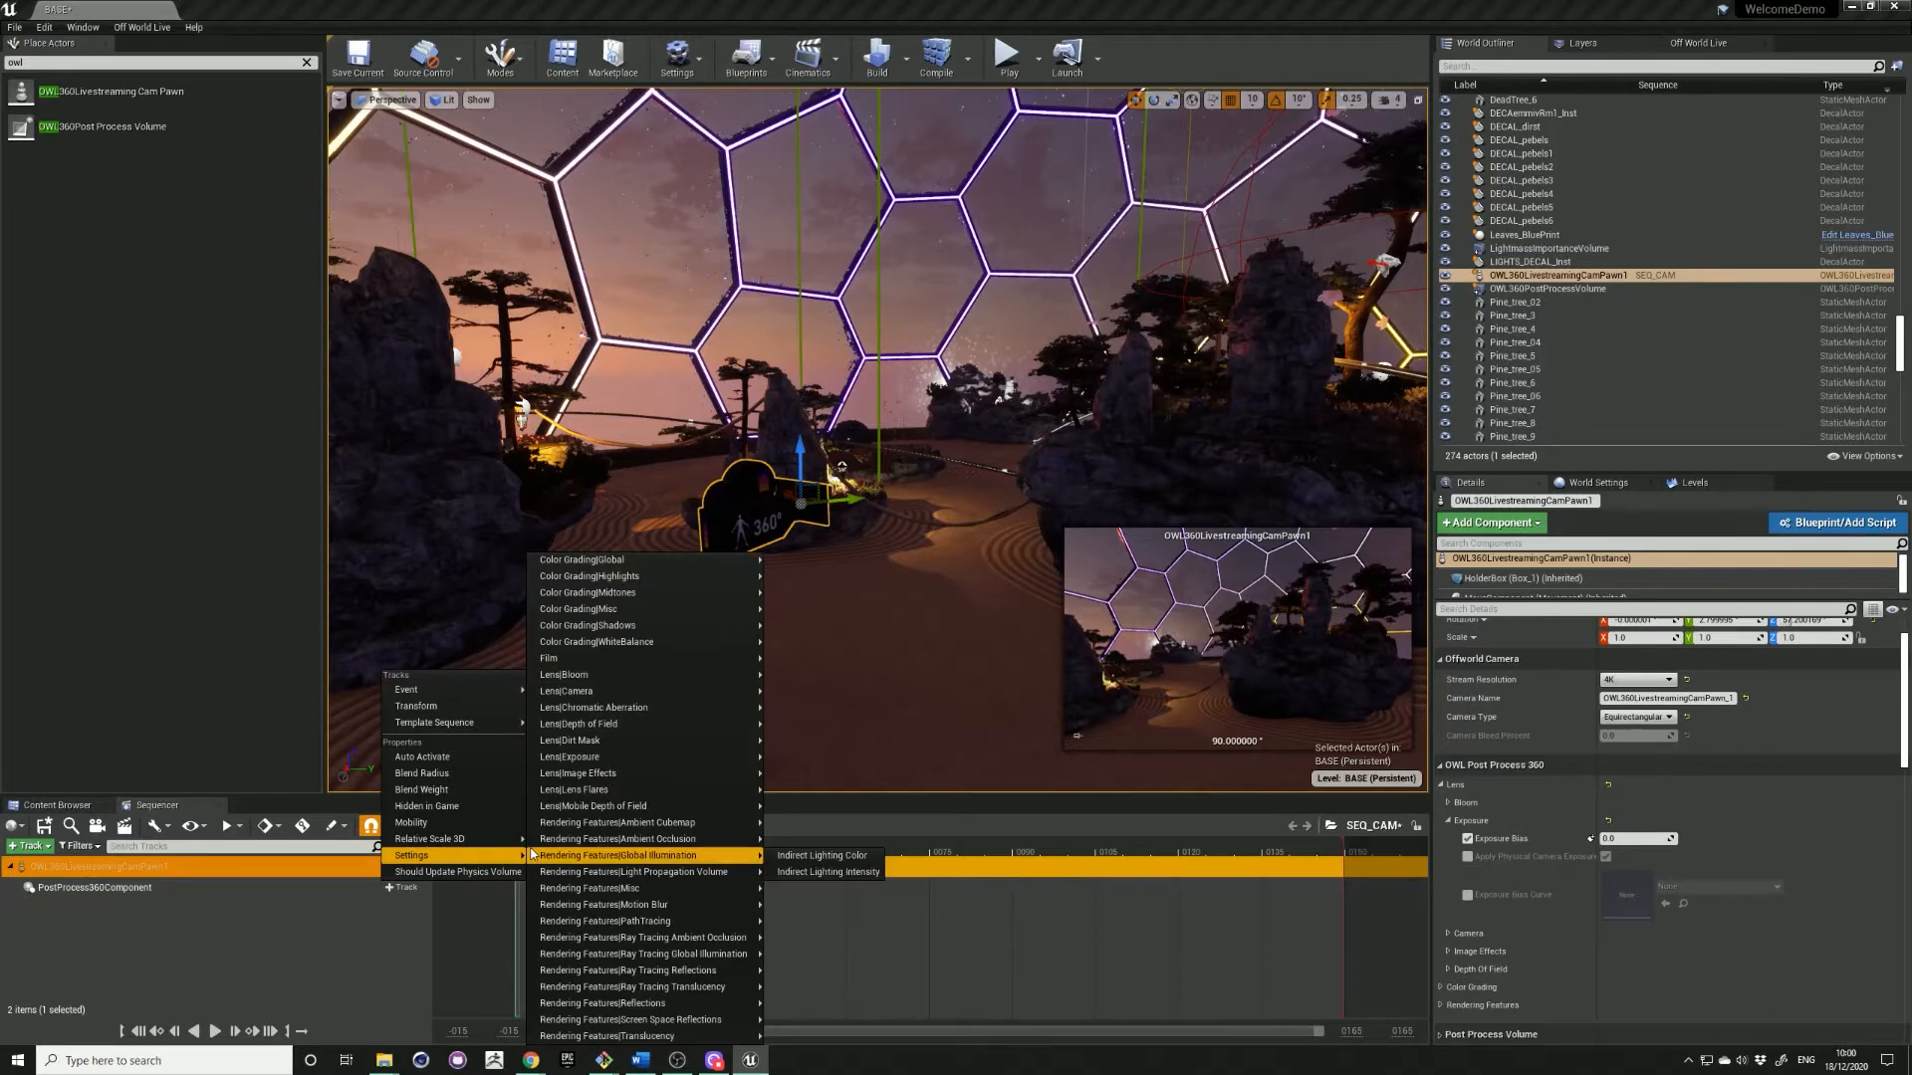
mouse_move(570, 757)
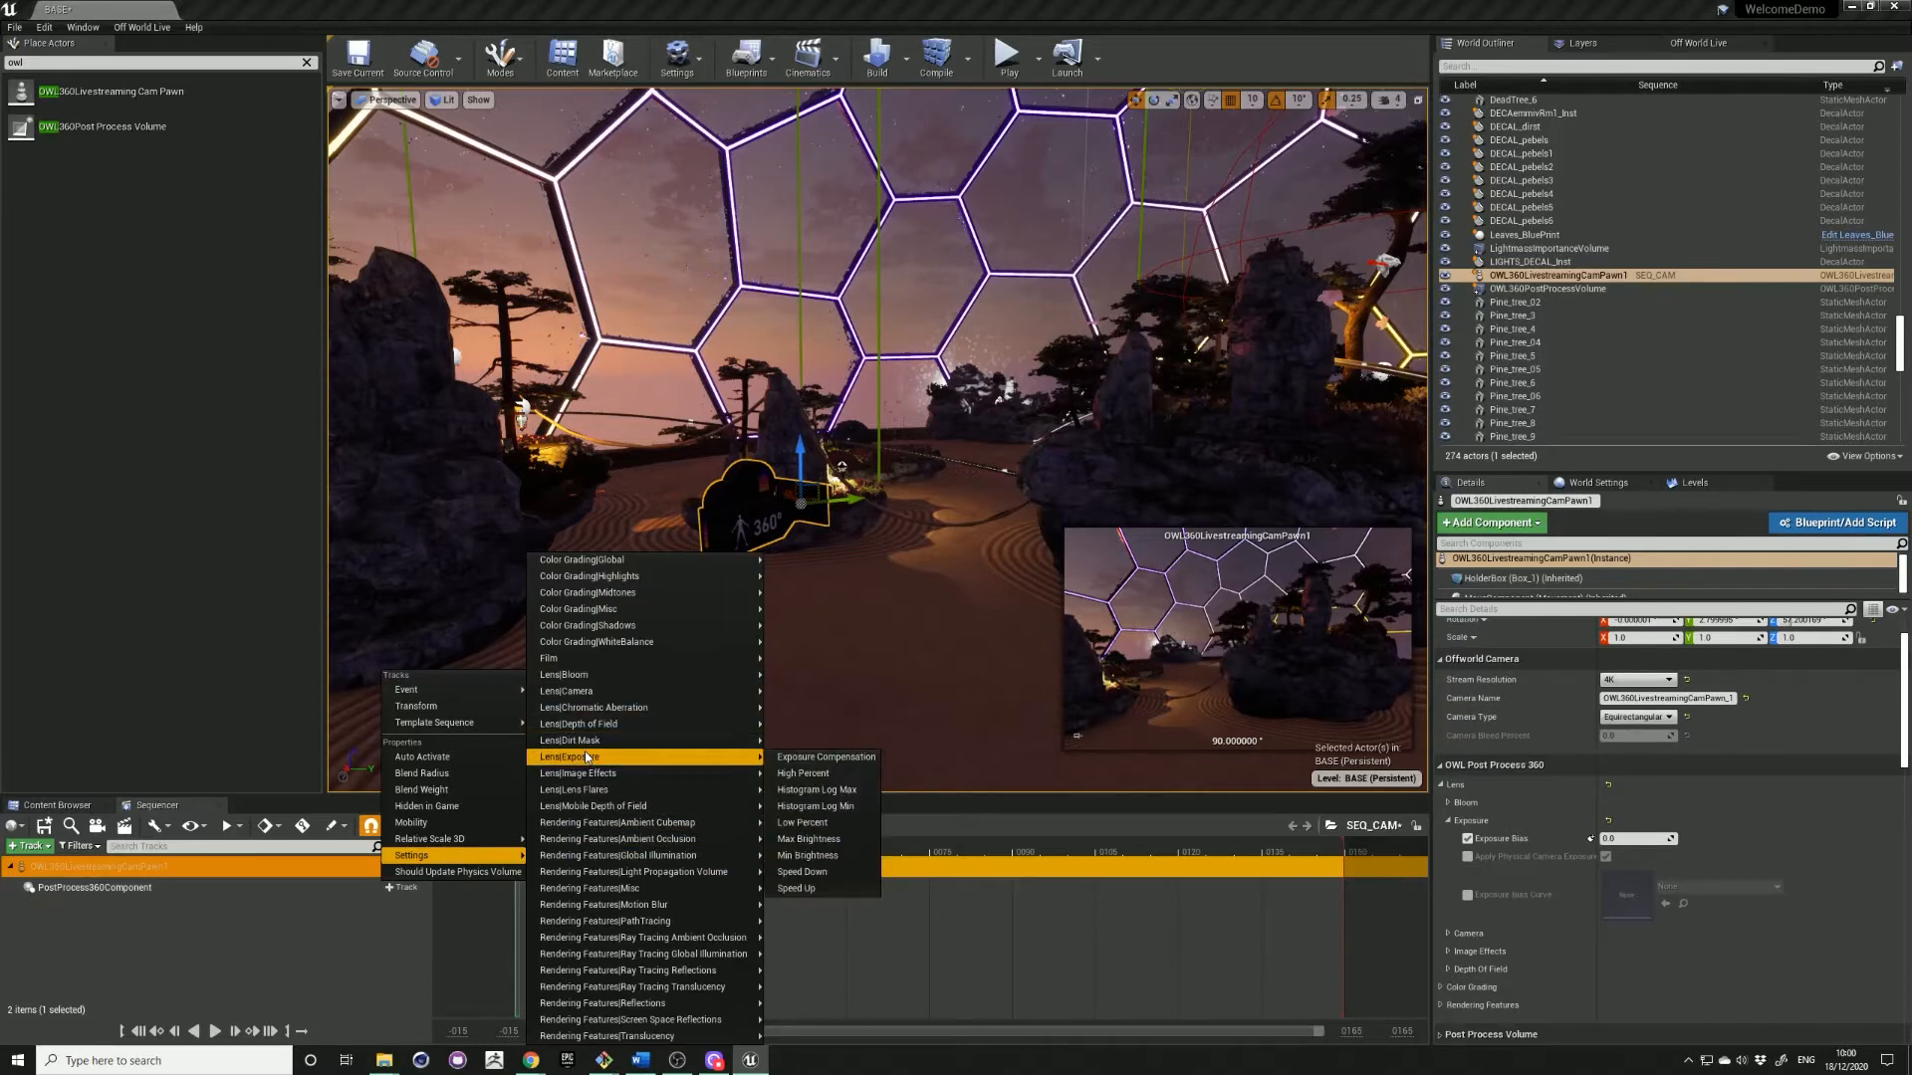
mouse_move(824, 757)
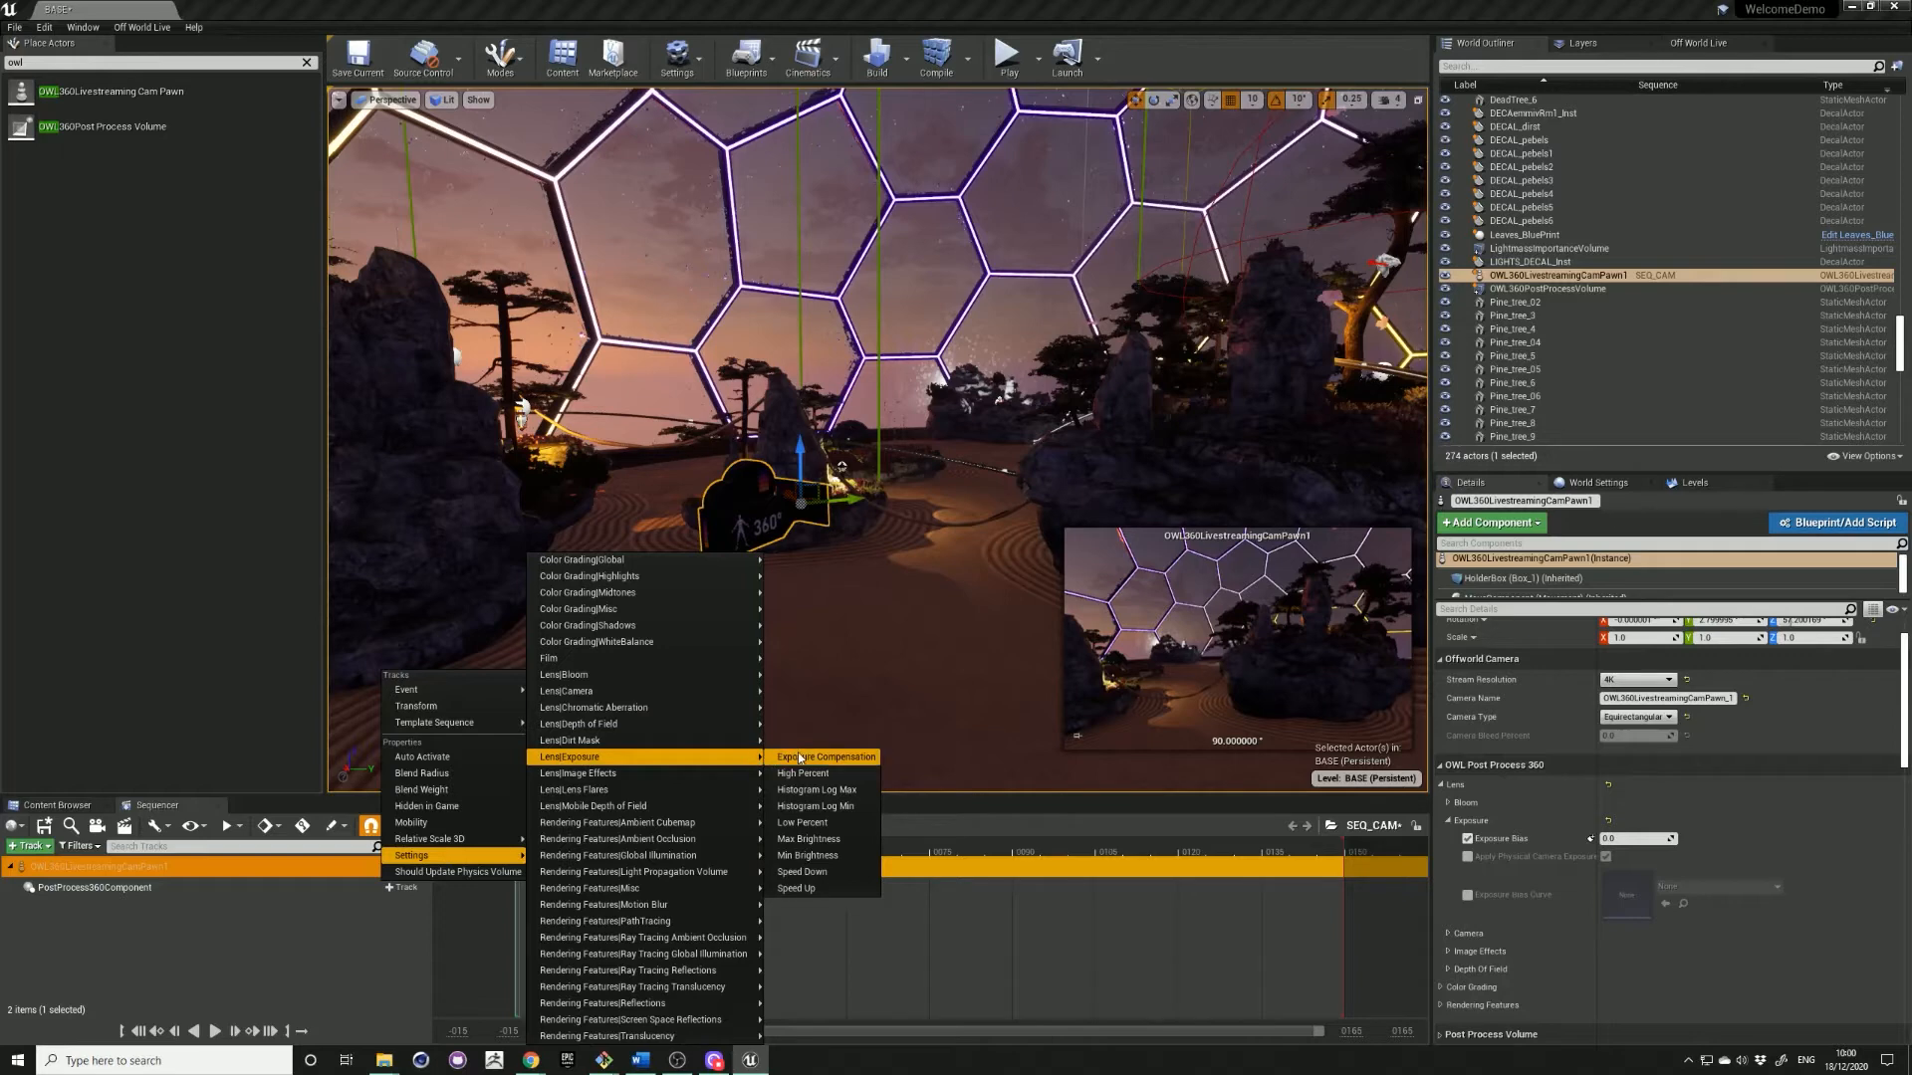
- Key Exposure Compensation low at frame 0 and brighter at a later frame
click(824, 756)
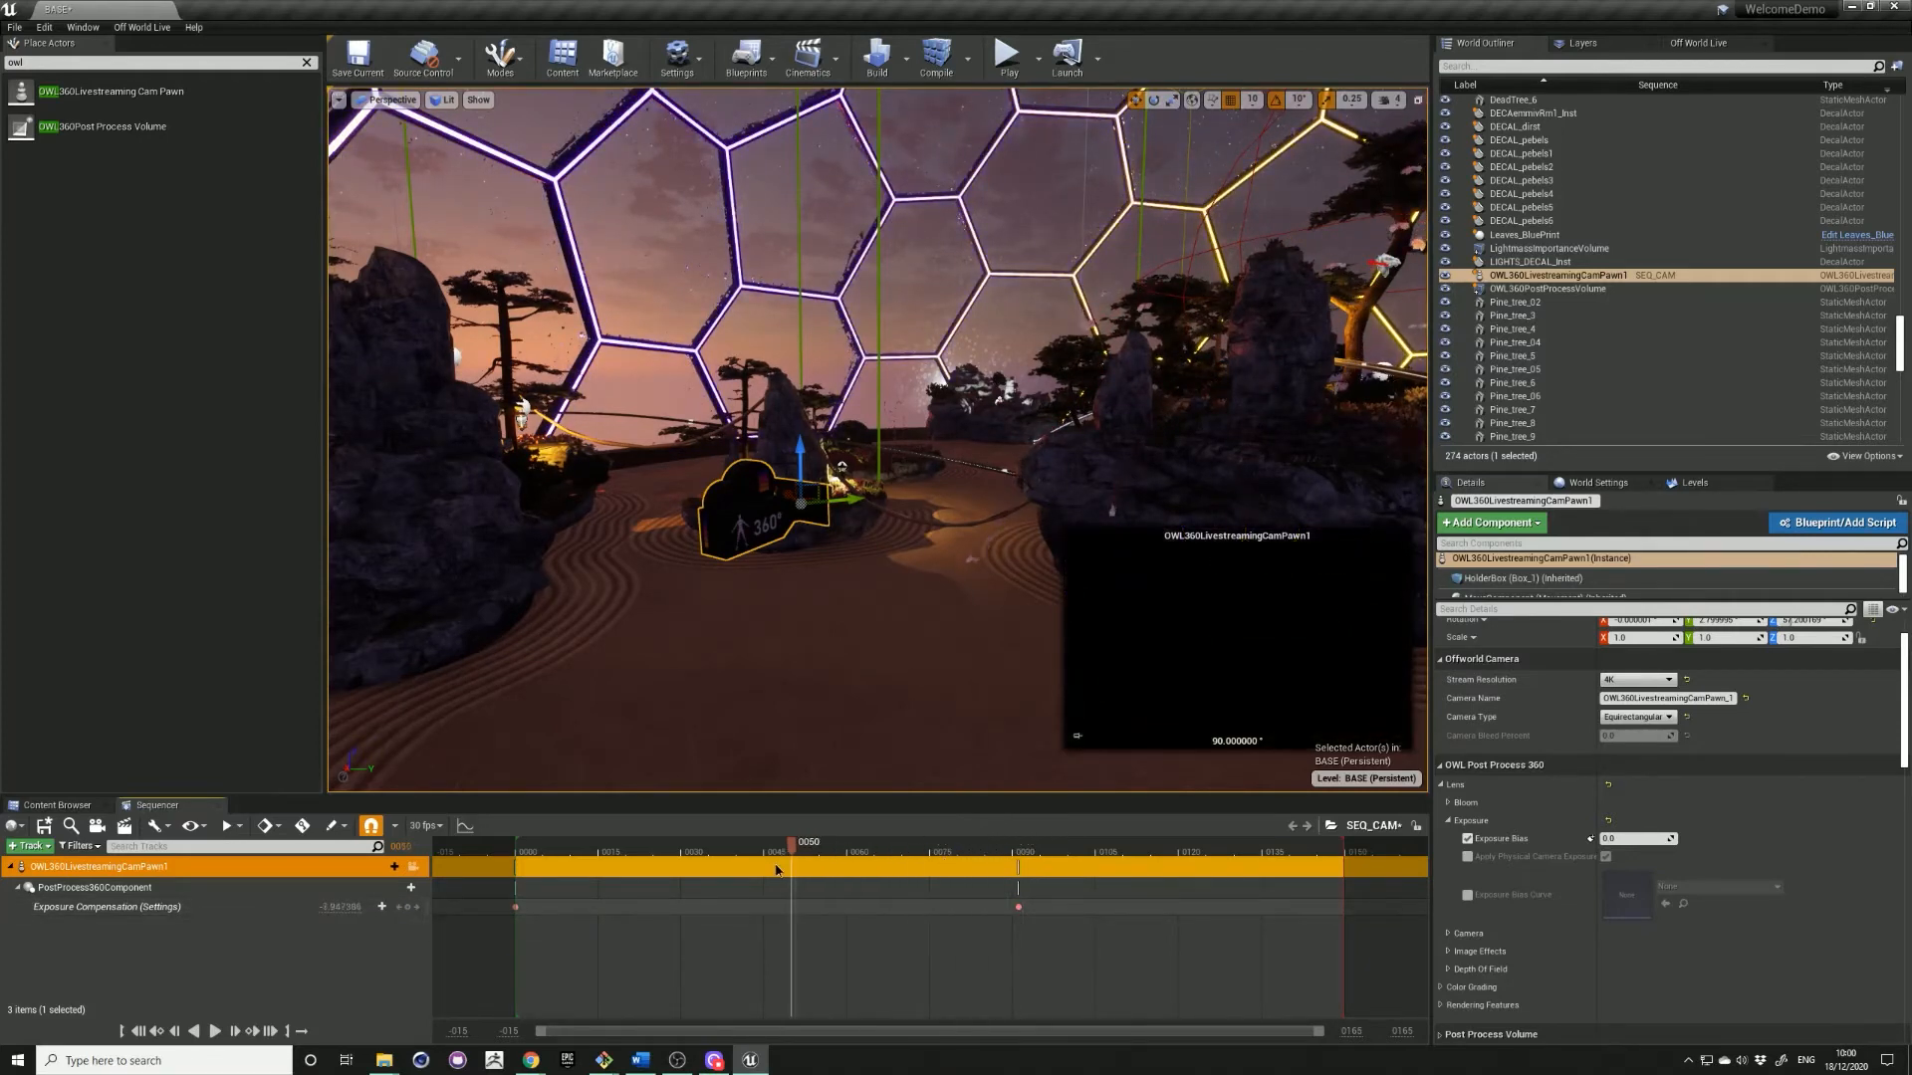
click(544, 840)
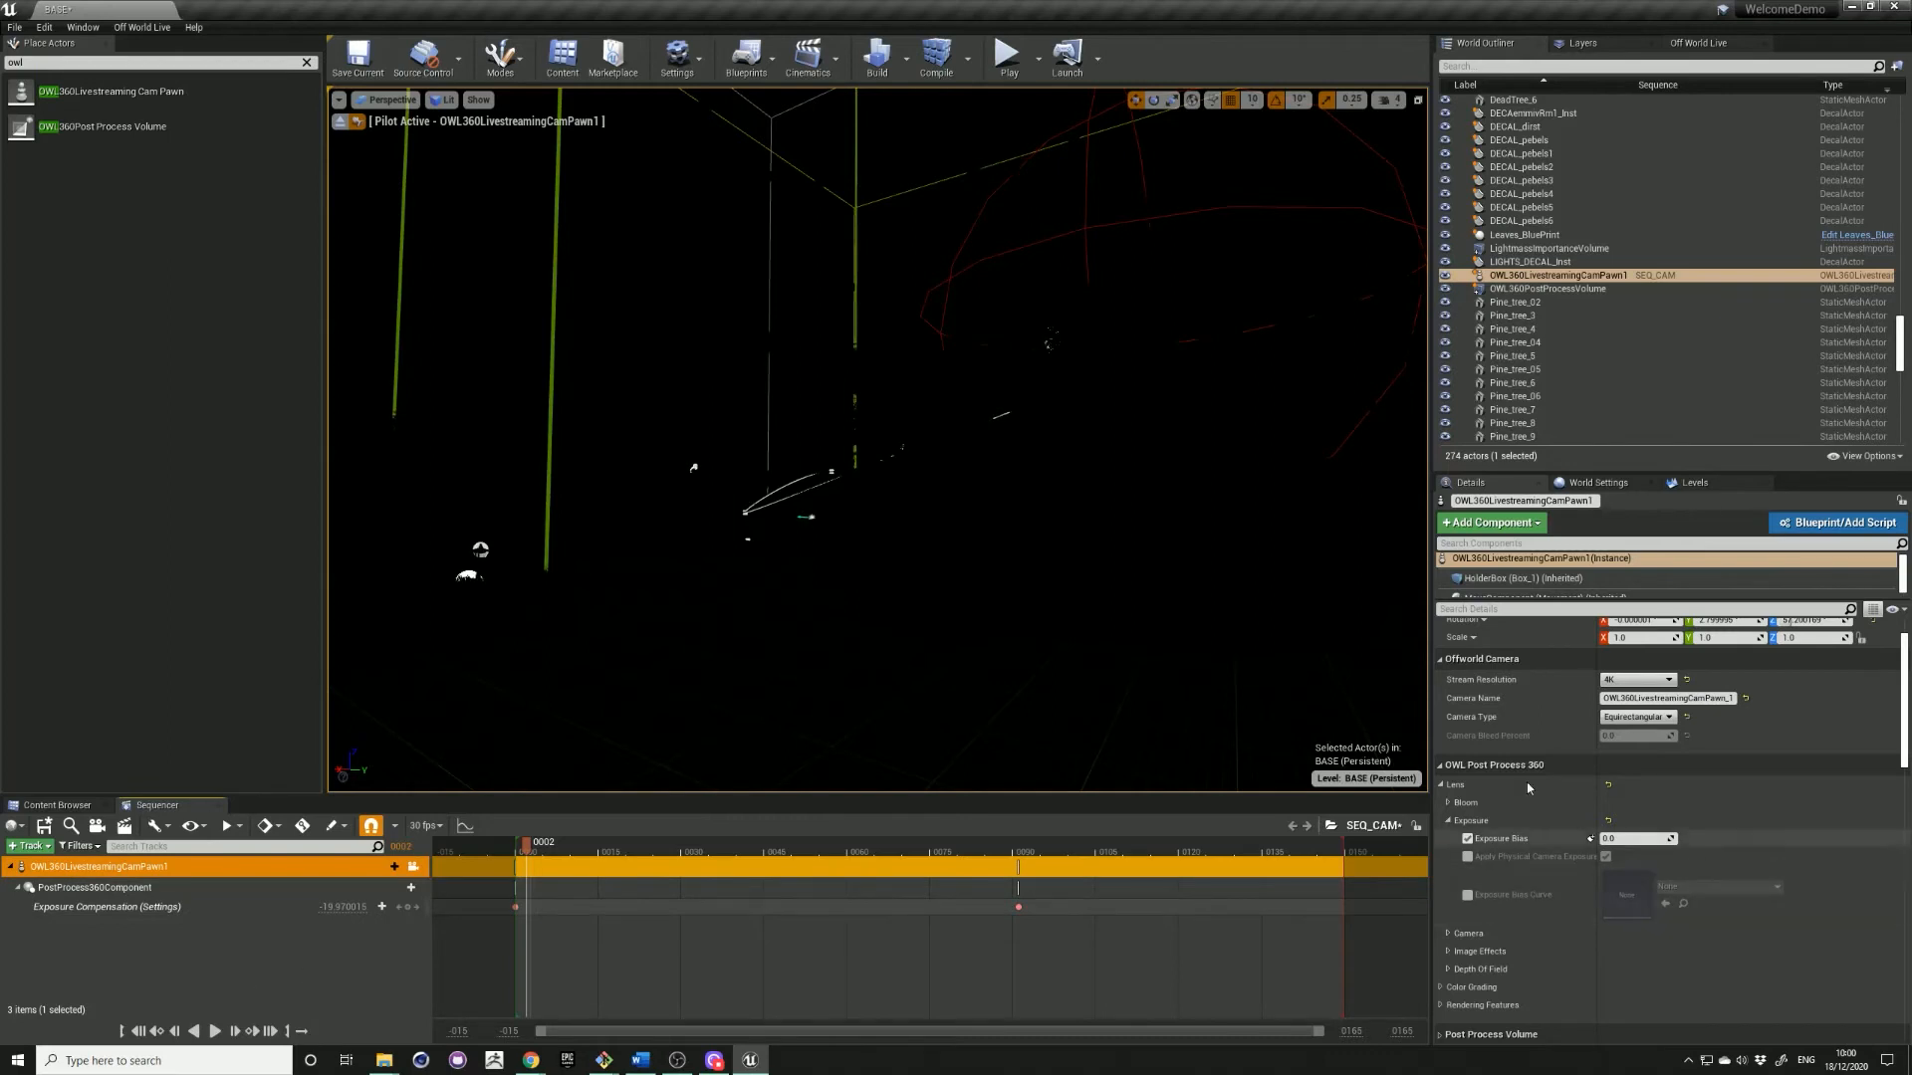
mouse_move(1551, 275)
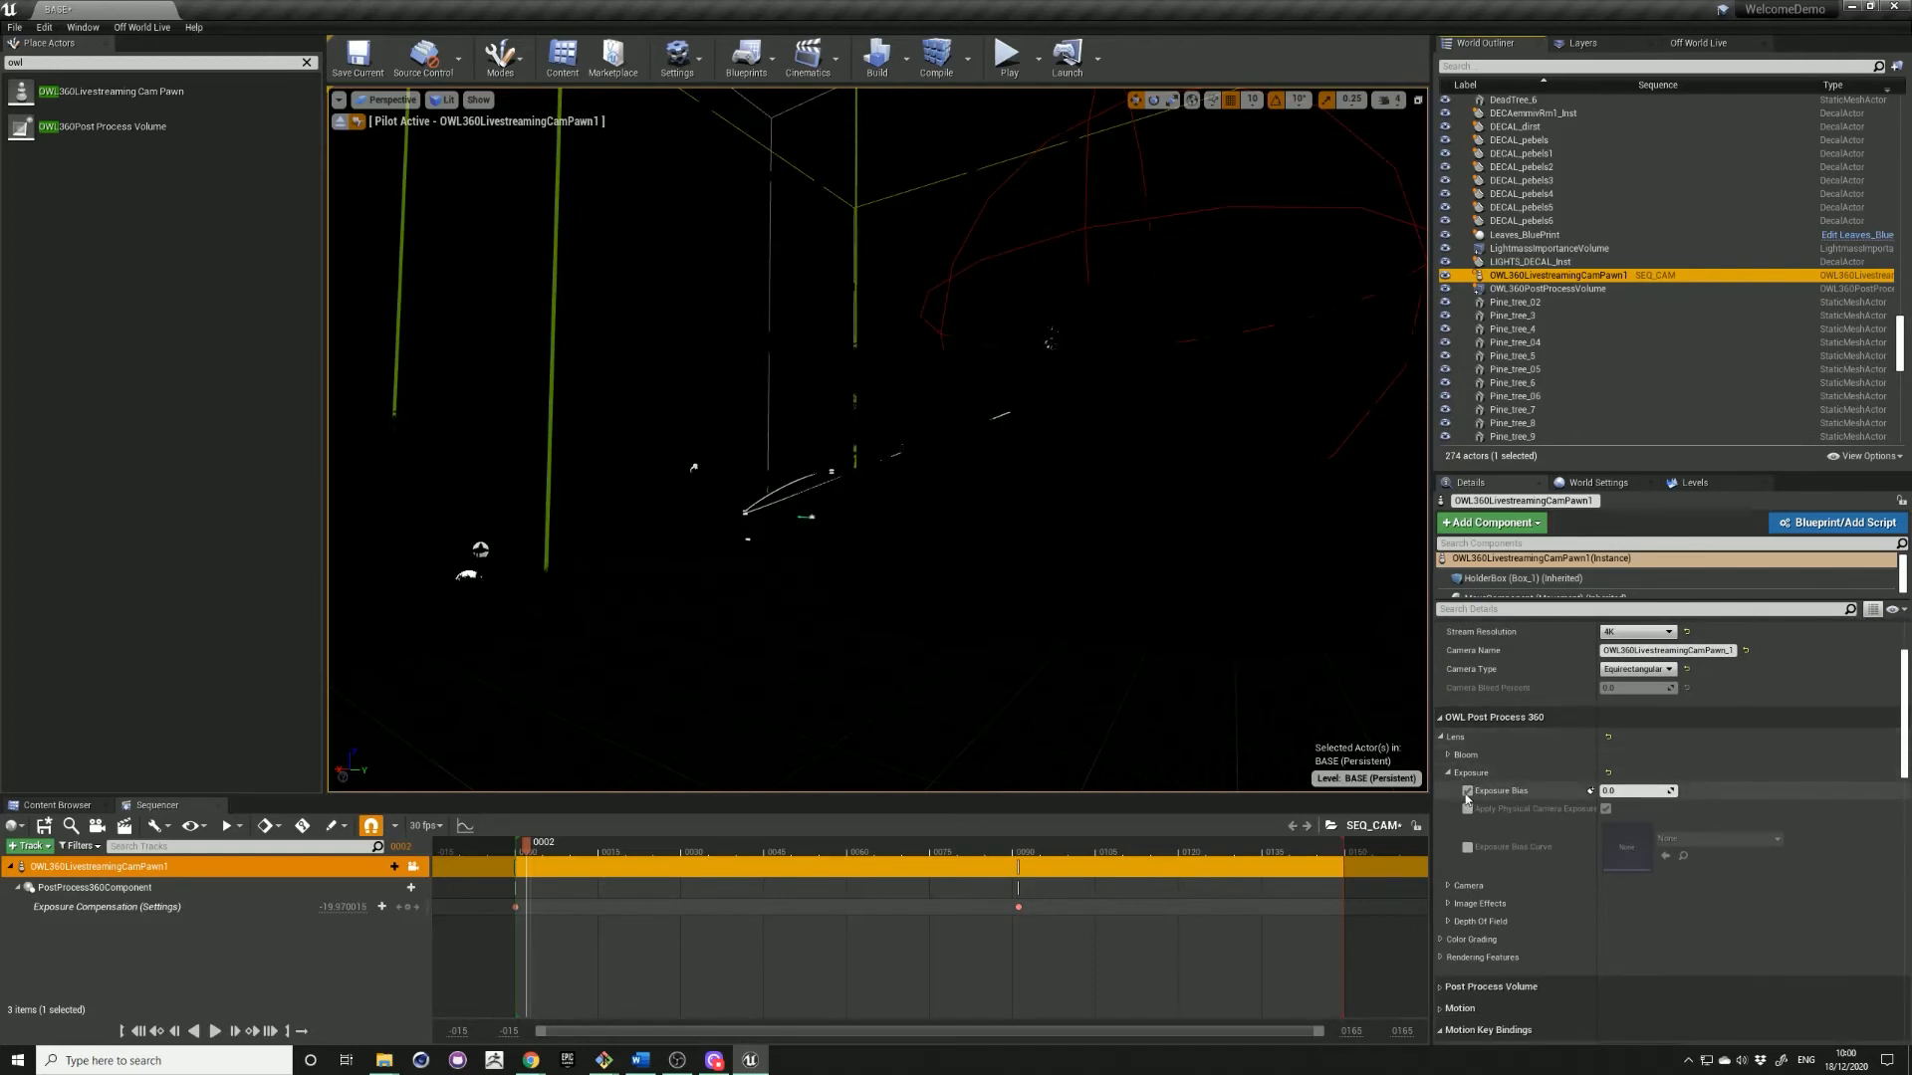
mouse_move(1497, 791)
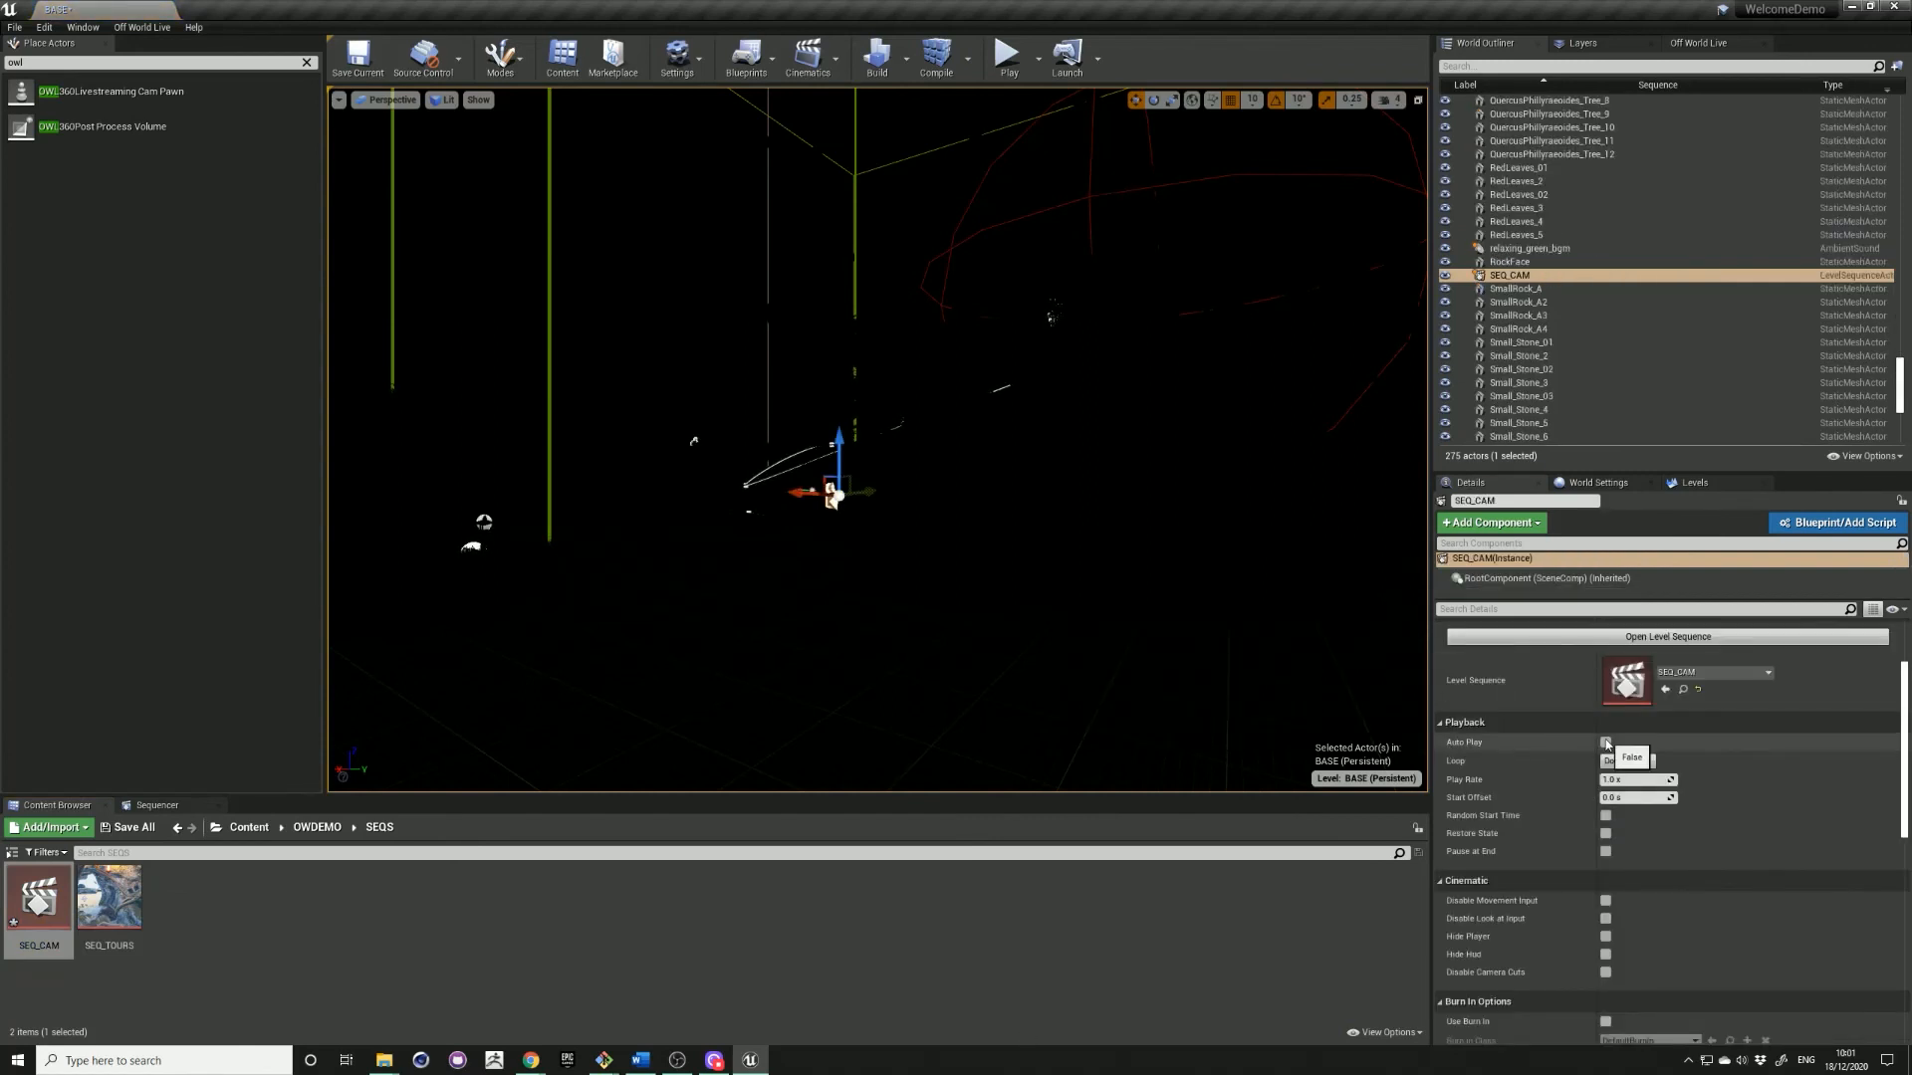
- Enable Auto Play on the SEQ_CAM Level Sequence actor placed in the level
click(1607, 740)
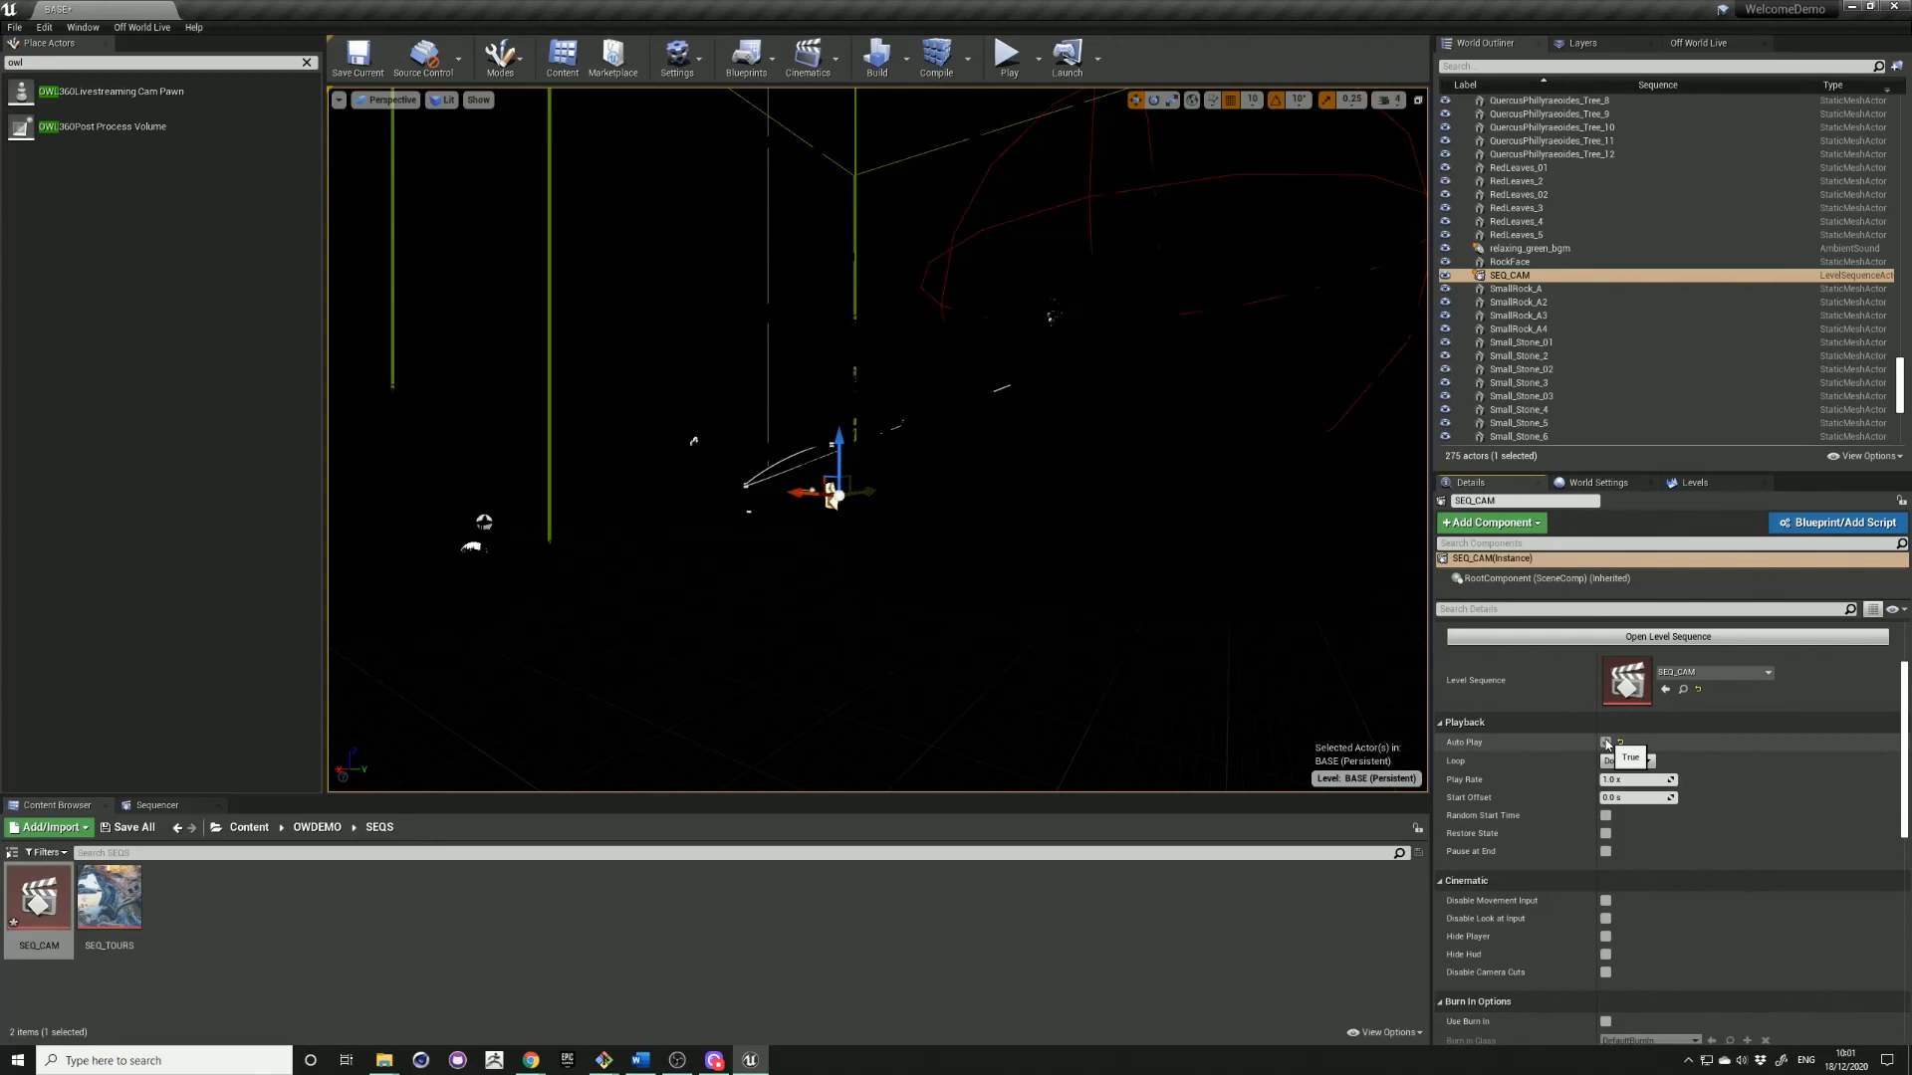